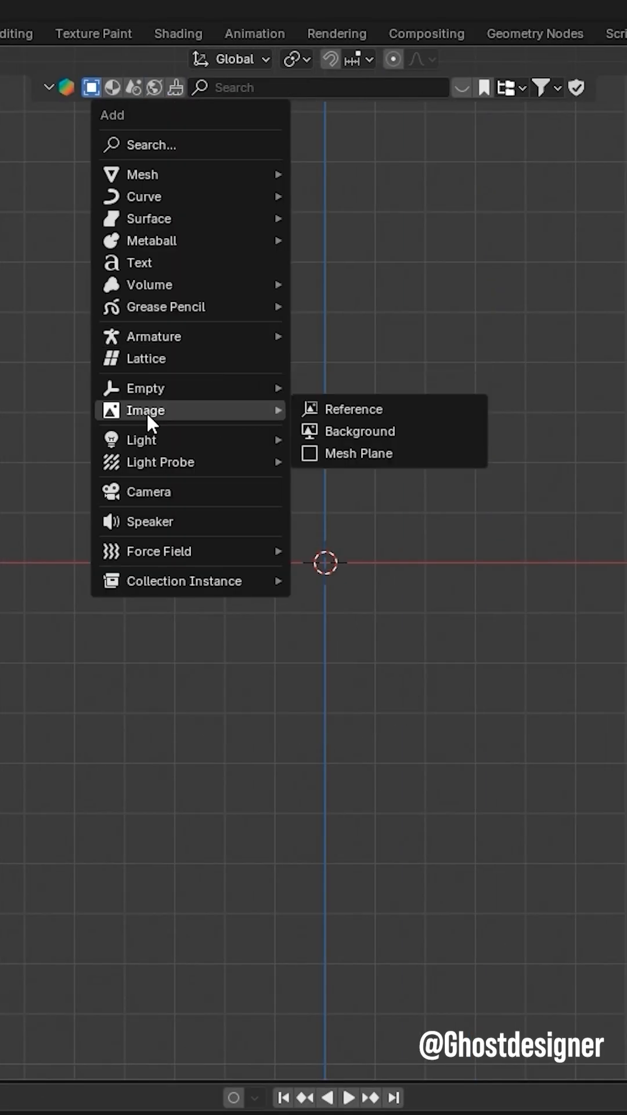
Import the grass texture JPG from Downloads as an image mesh plane.
left_click(356, 408)
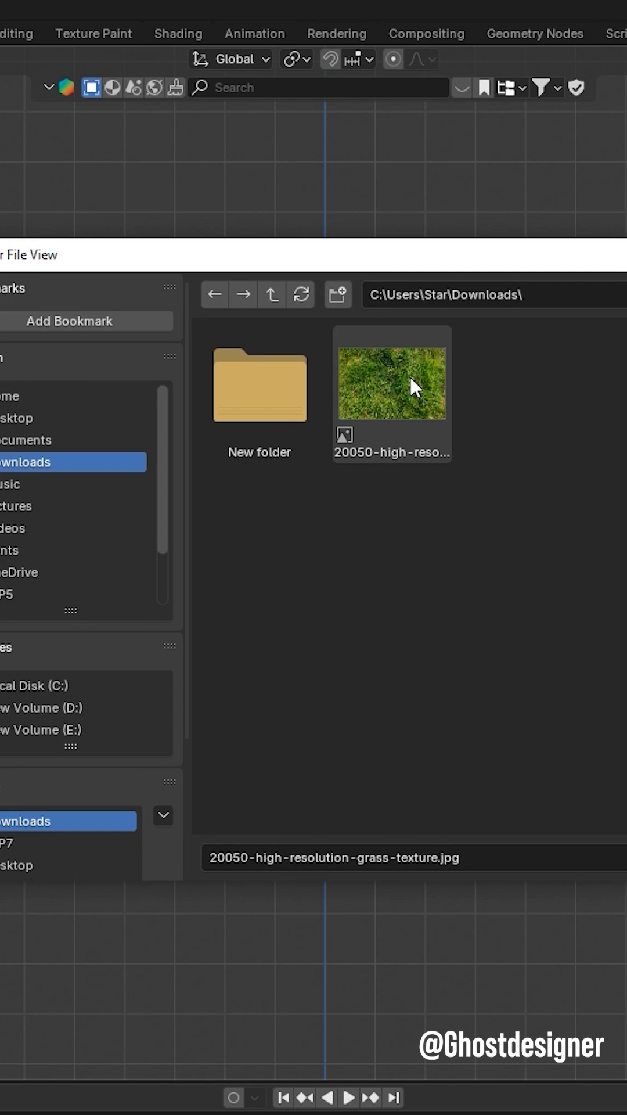
double_click(390, 383)
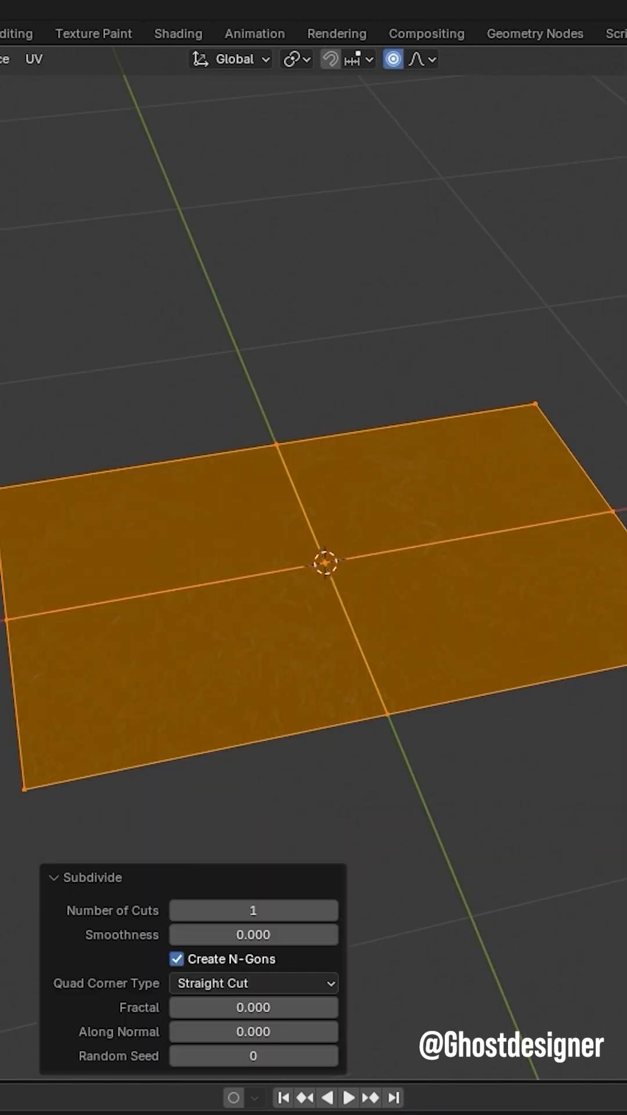
Subdivide the grass plane with 50 cuts.
type("50")
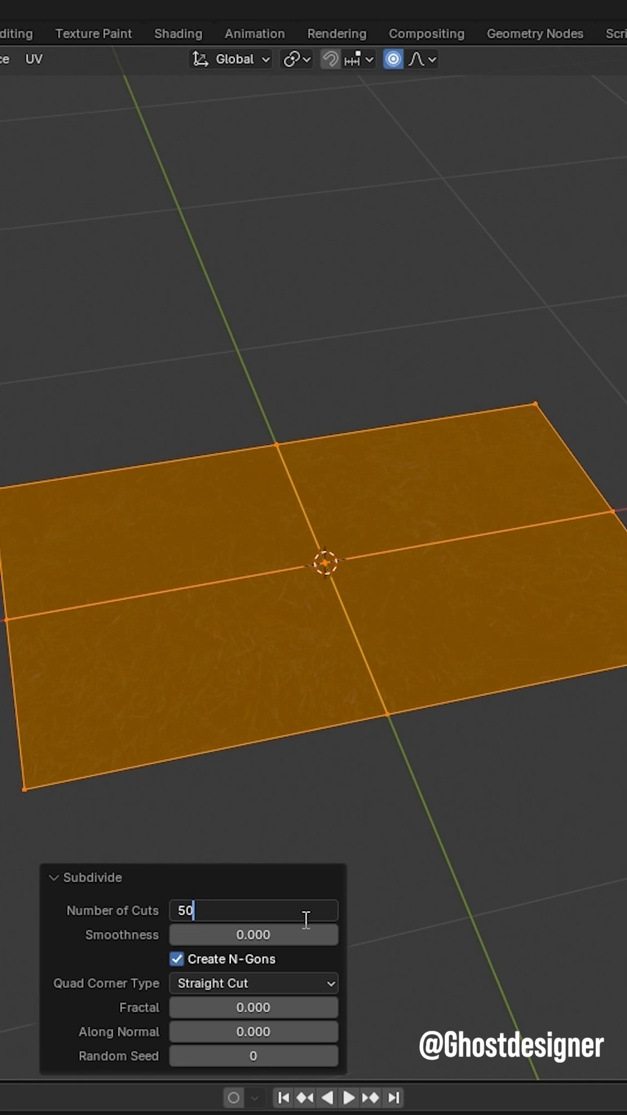
type("50")
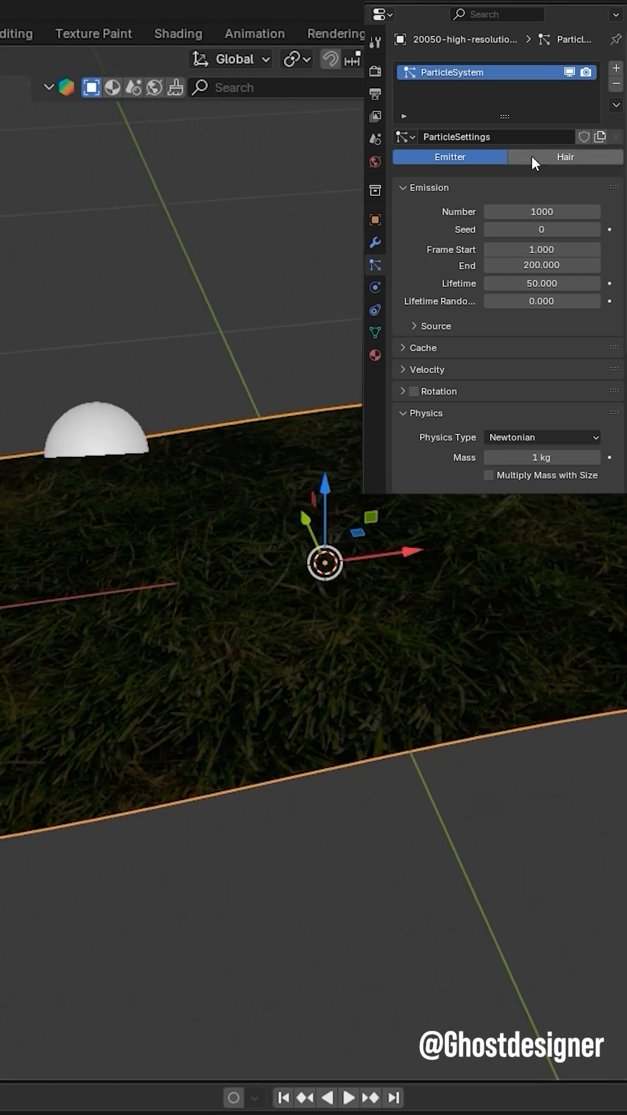
Switch the particle system to Hair with an emission number of 80000.
left_click(565, 156)
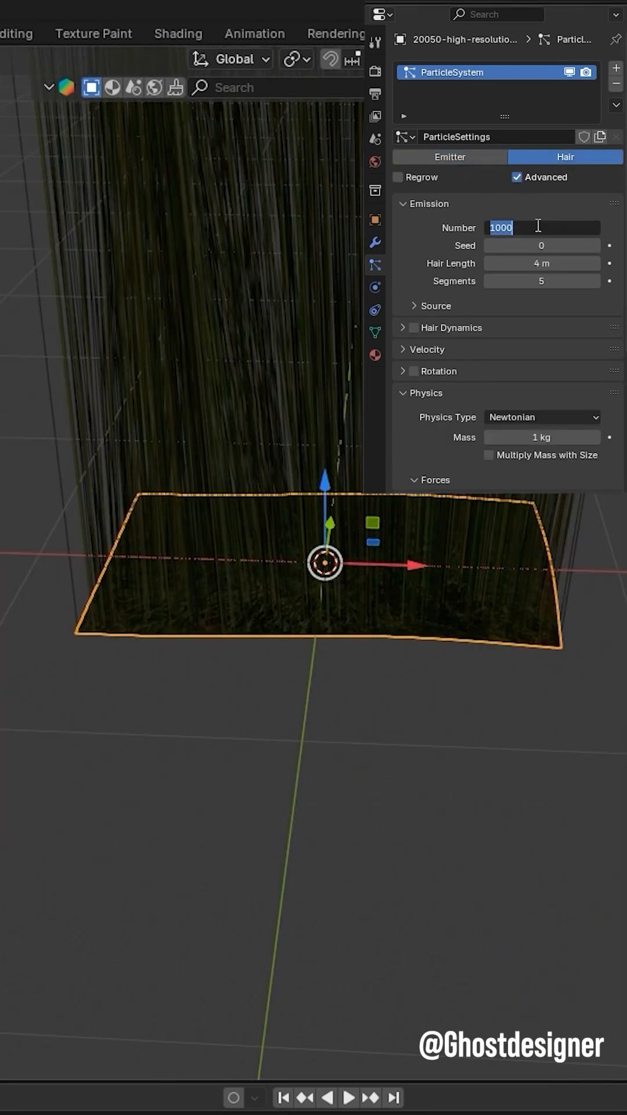
type("80000")
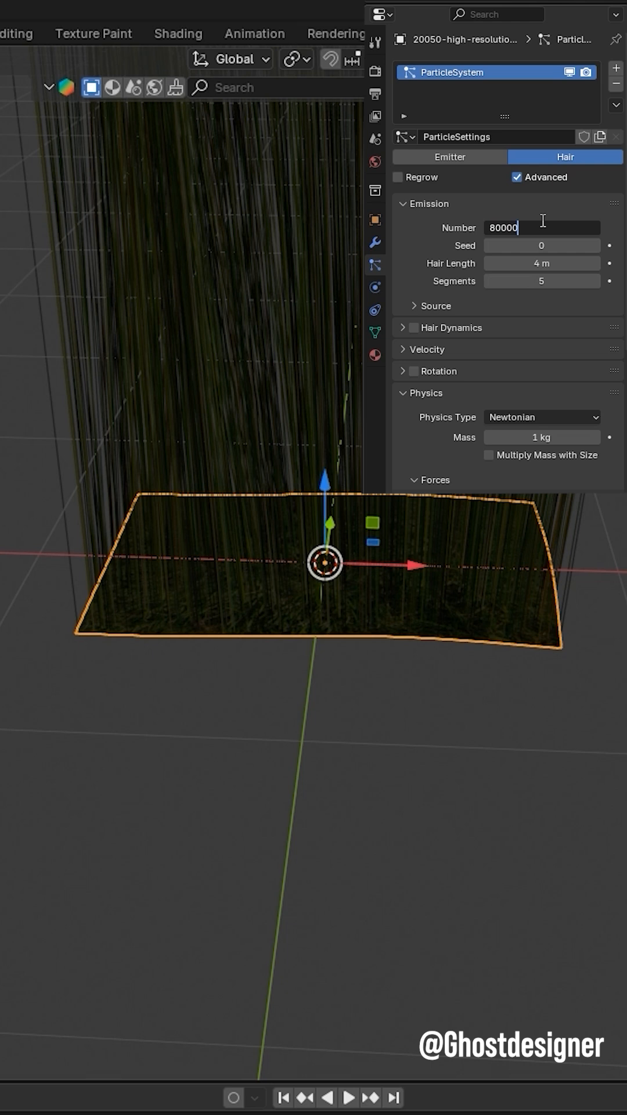
left_click(541, 263)
type("0.0")
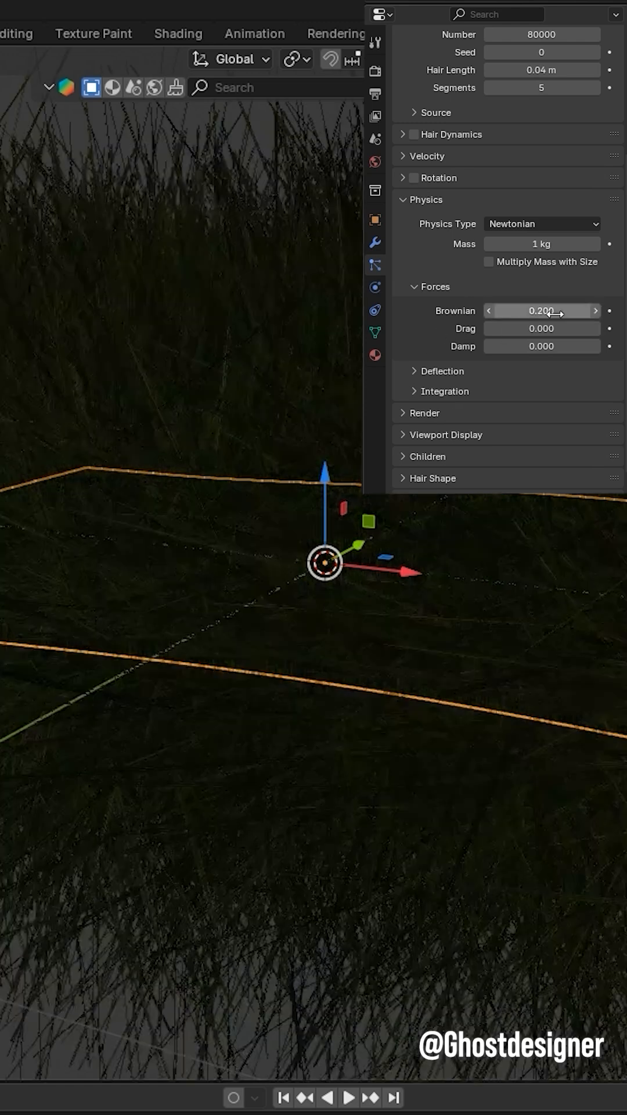
Set the hair length to 0.04 m and Brownian force to 0.2.
left_click(541, 346)
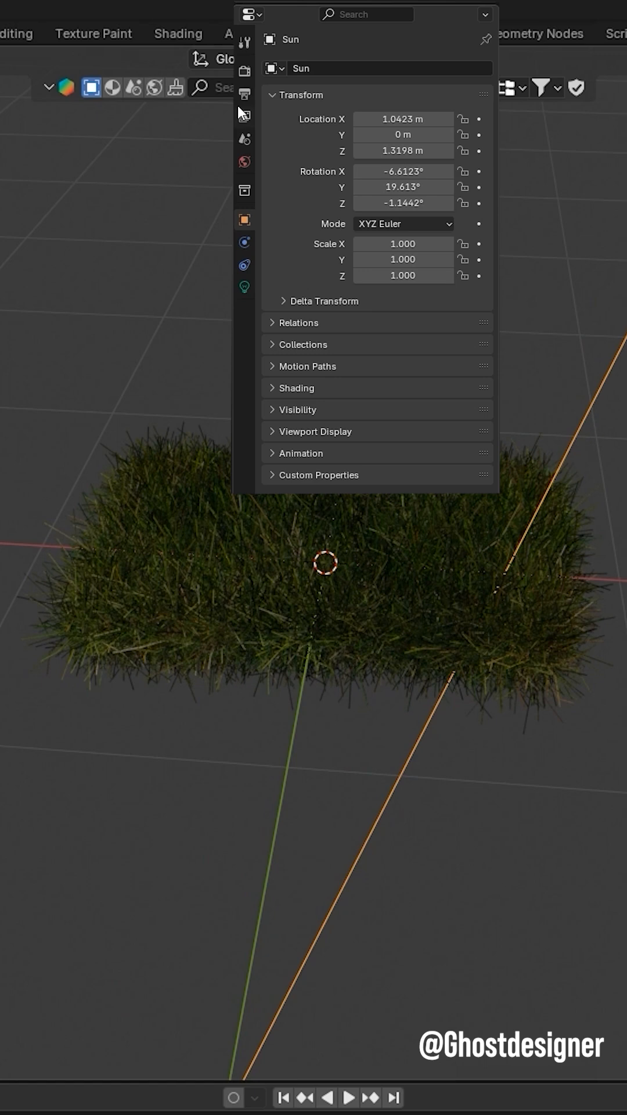
Open the render settings to switch the render engine to Cycles.
left_click(245, 40)
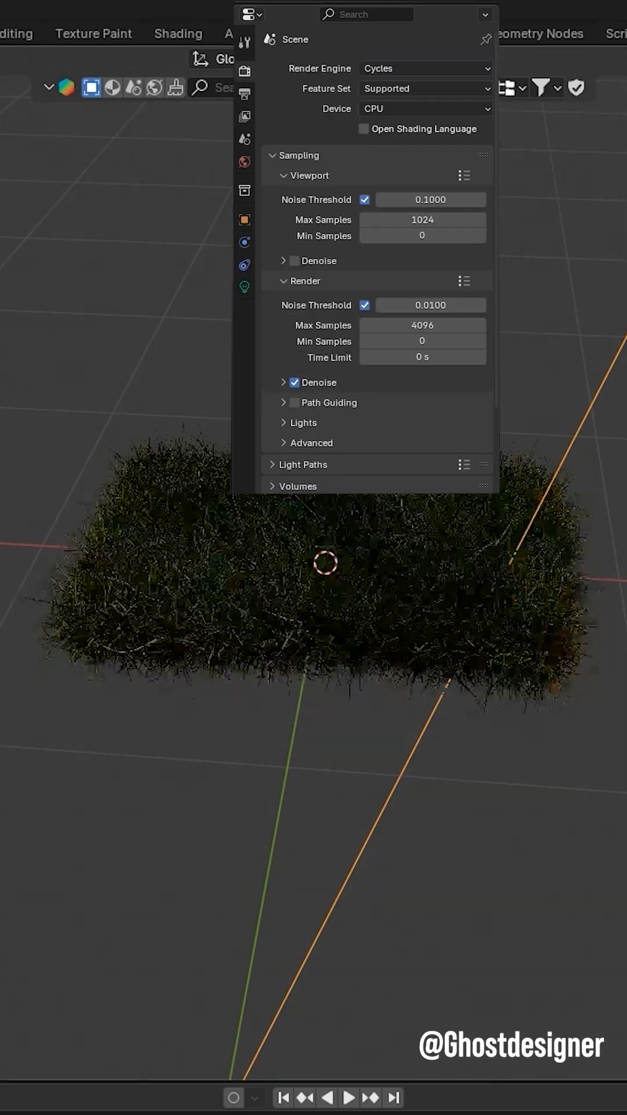